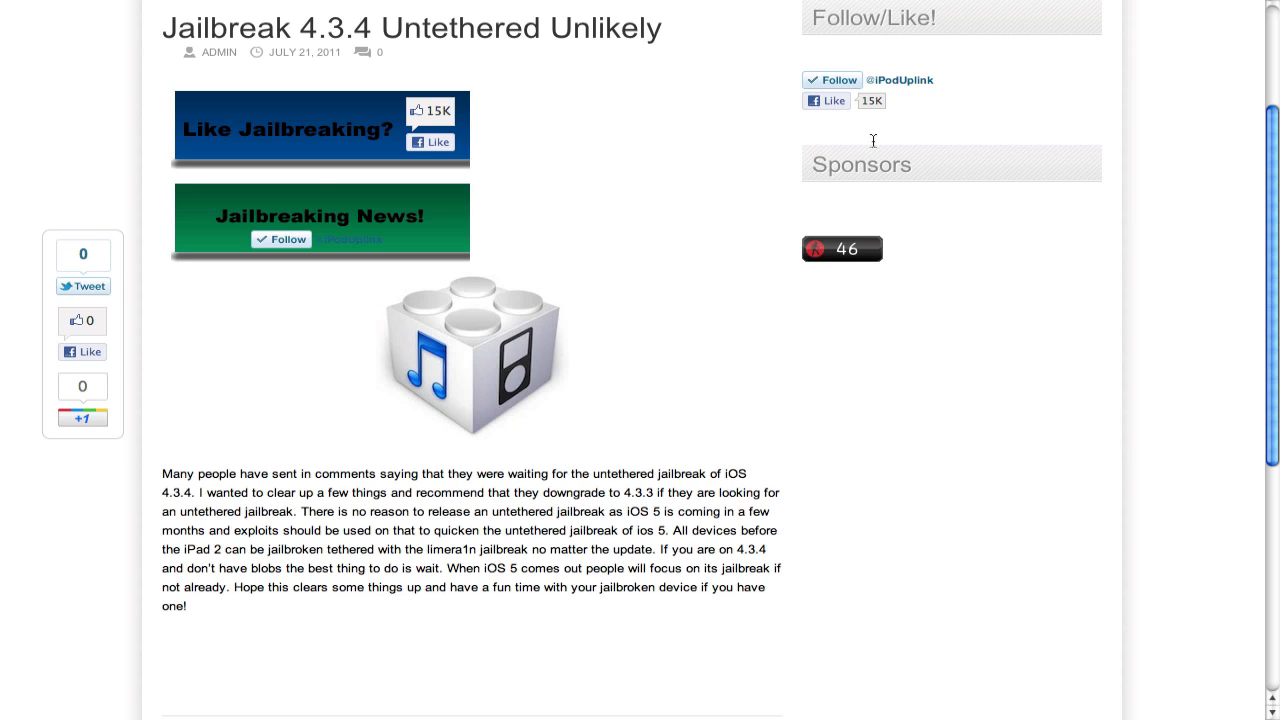
mouse_move(1232, 414)
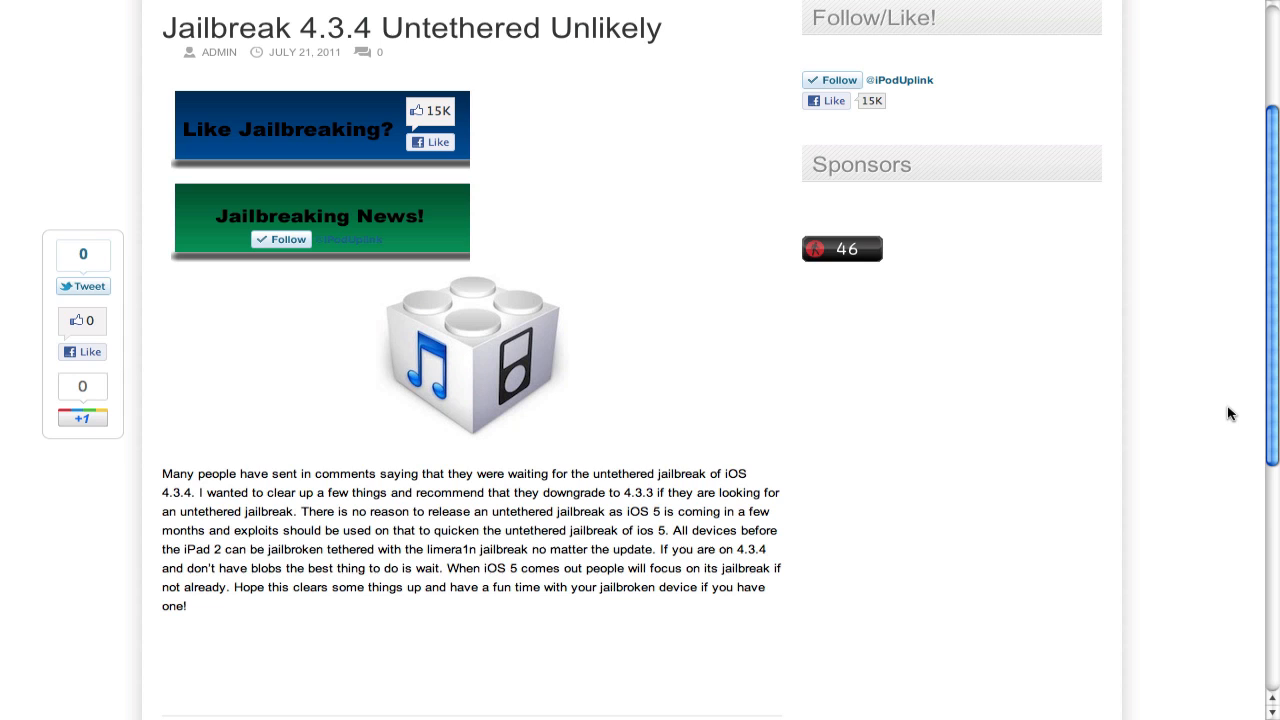
mouse_move(1152, 462)
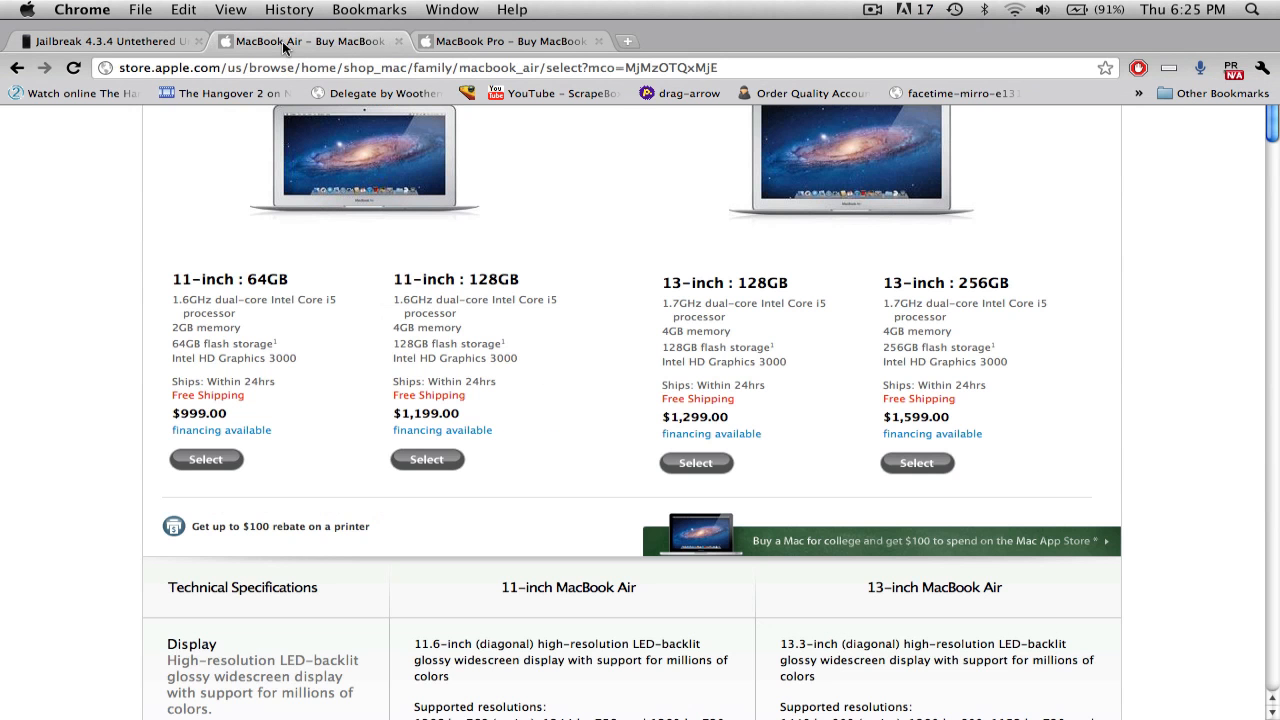
scroll(up, 3)
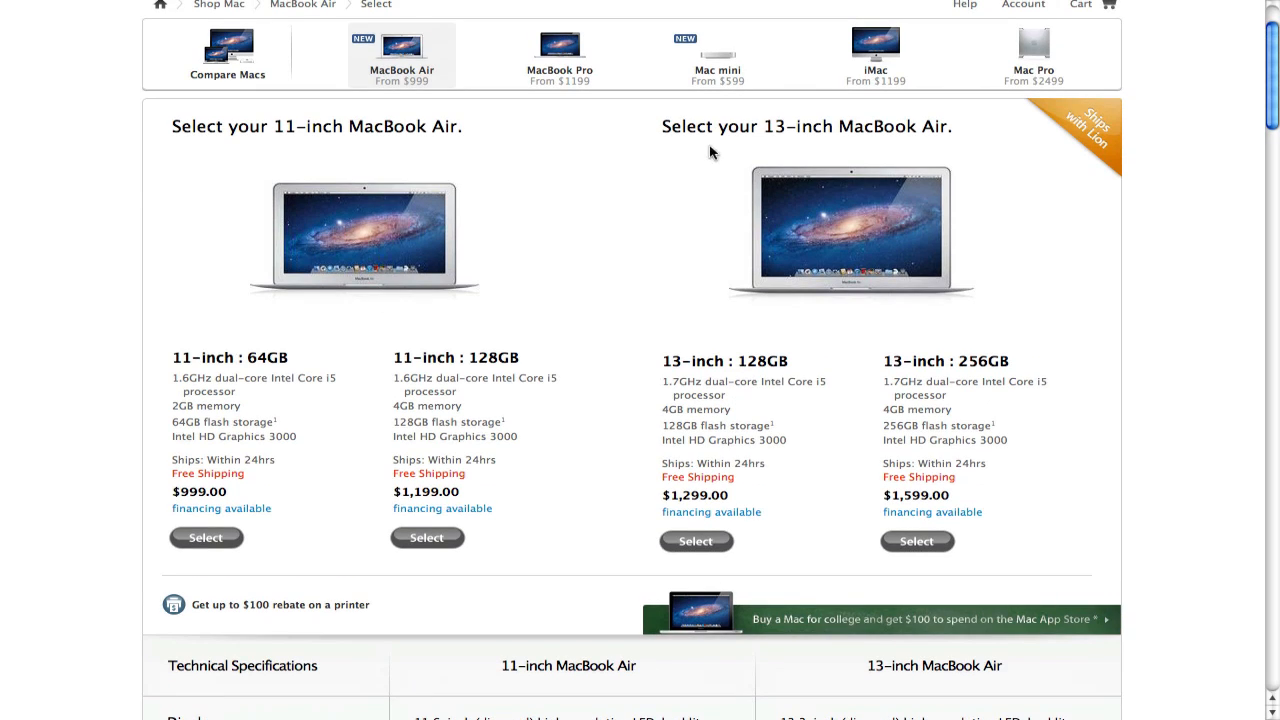
mouse_move(796, 116)
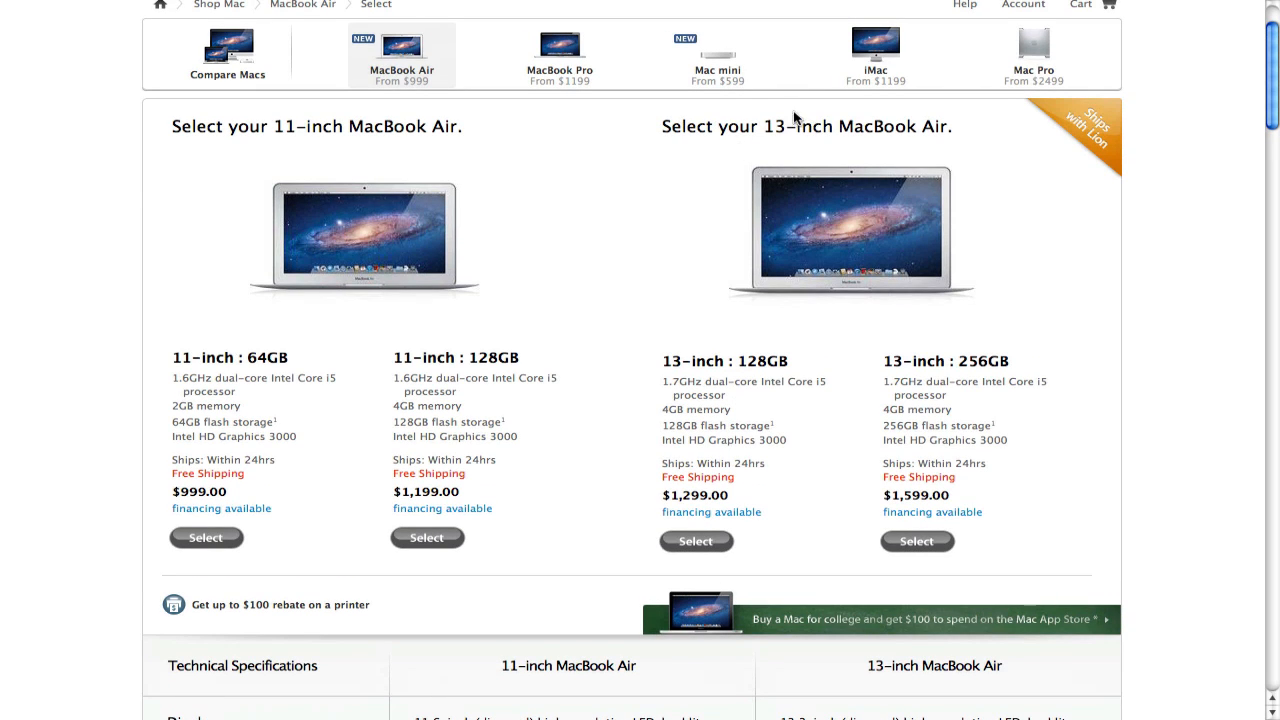
mouse_move(968, 496)
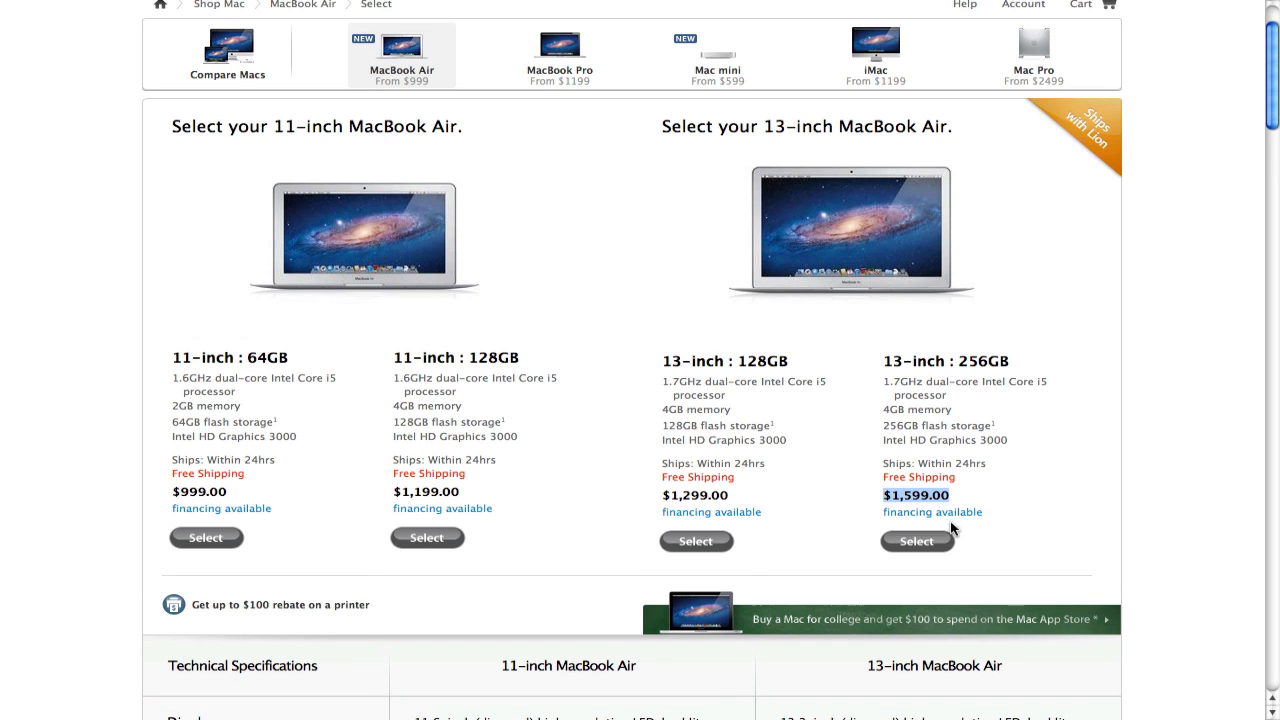
mouse_move(1042, 452)
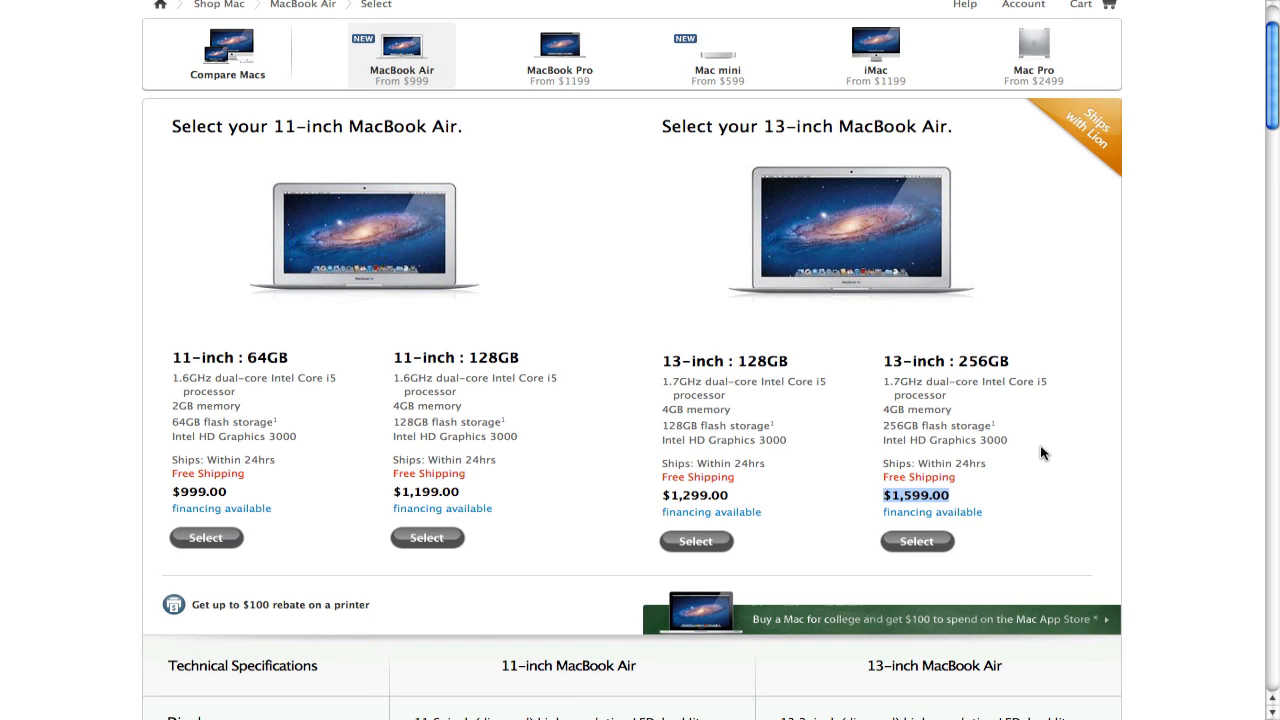
scroll(down, 3)
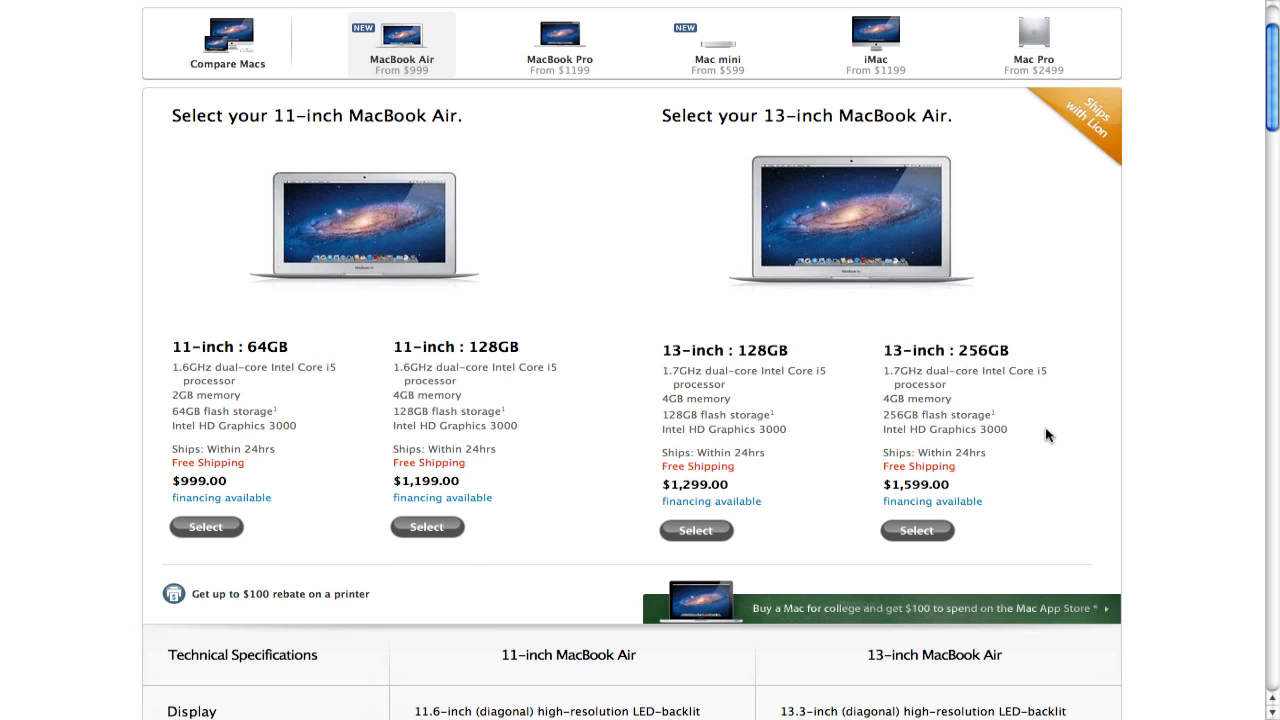
mouse_move(636, 8)
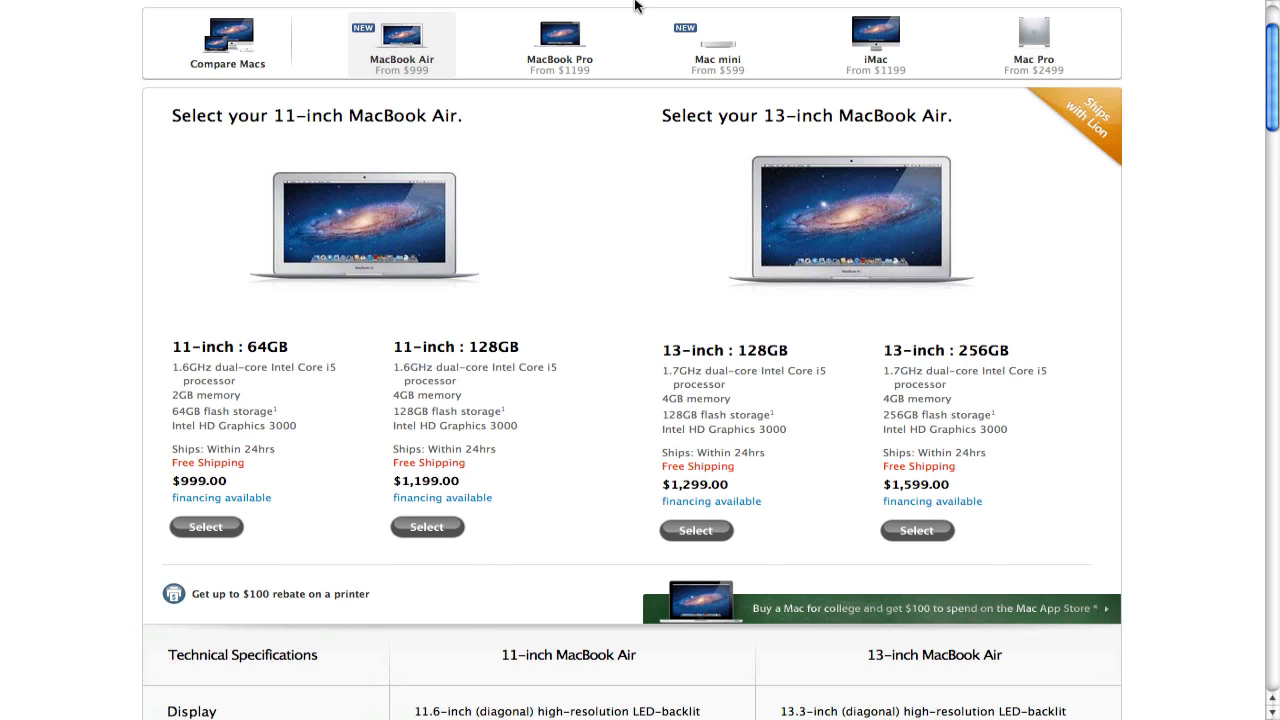
Switch from the MacBook Air page to the MacBook Pro lineup priced $1,199 to $2,499
click(560, 40)
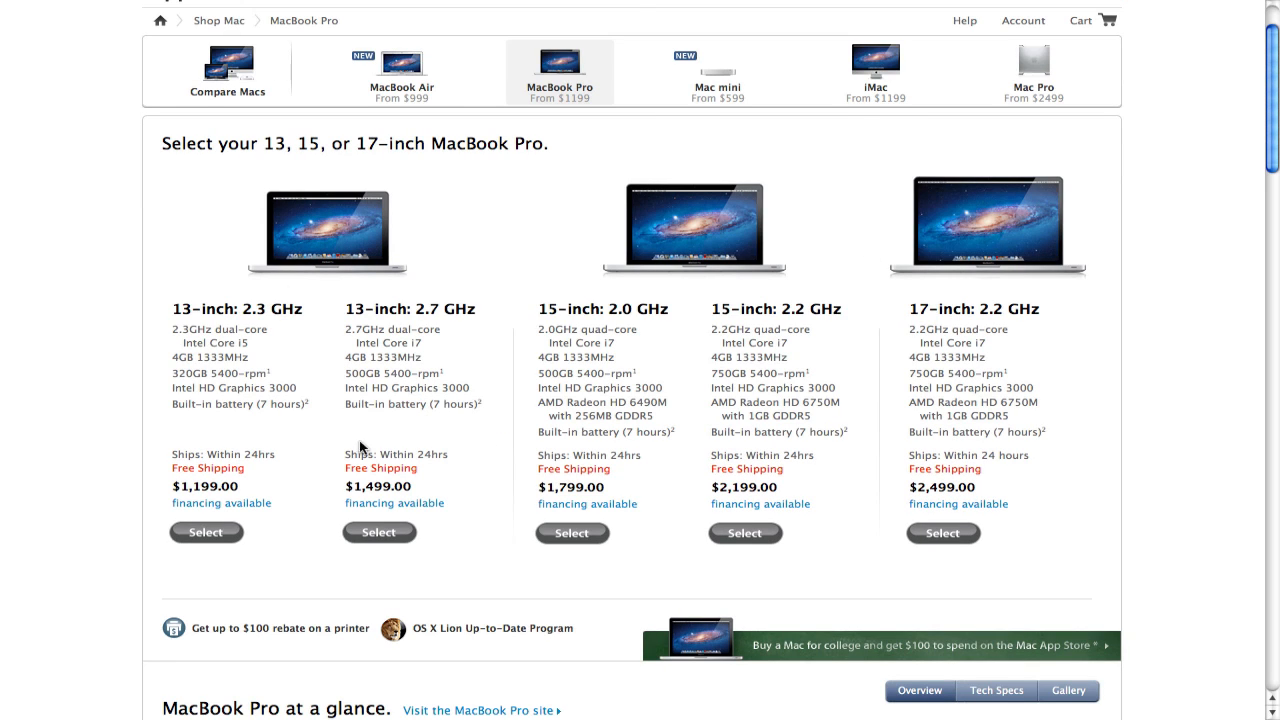
mouse_move(376, 392)
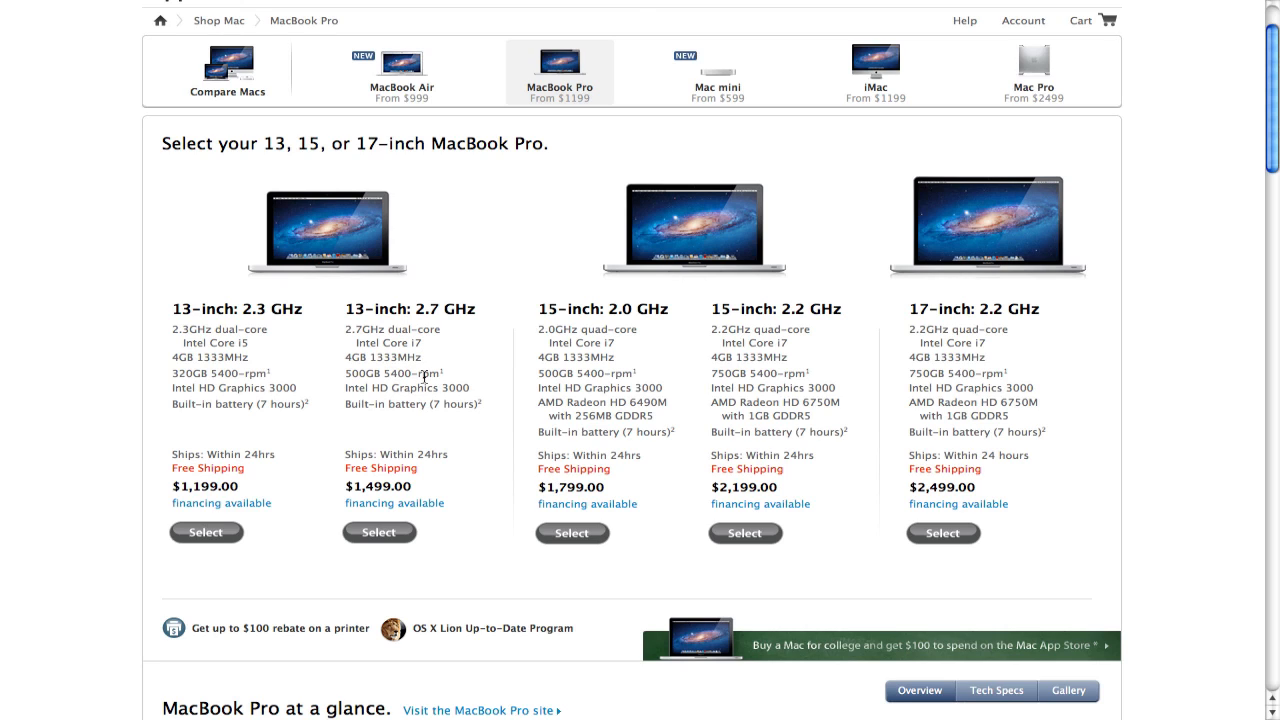
mouse_move(500, 480)
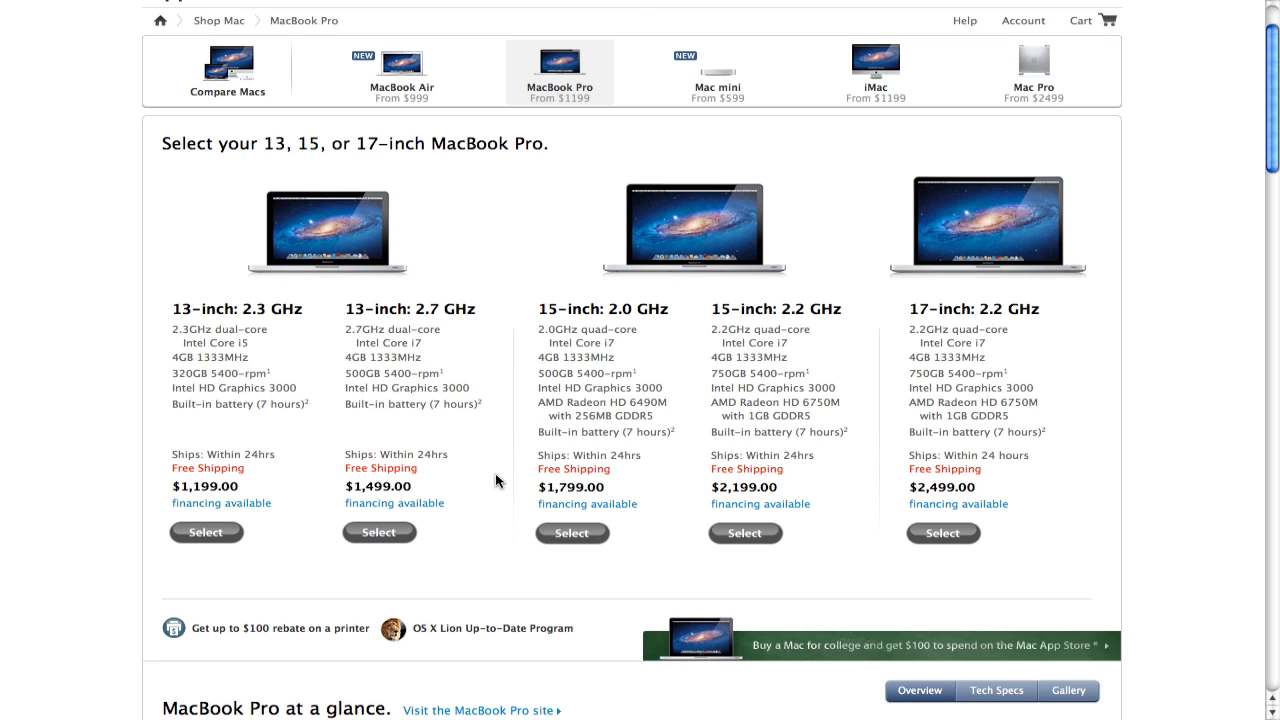